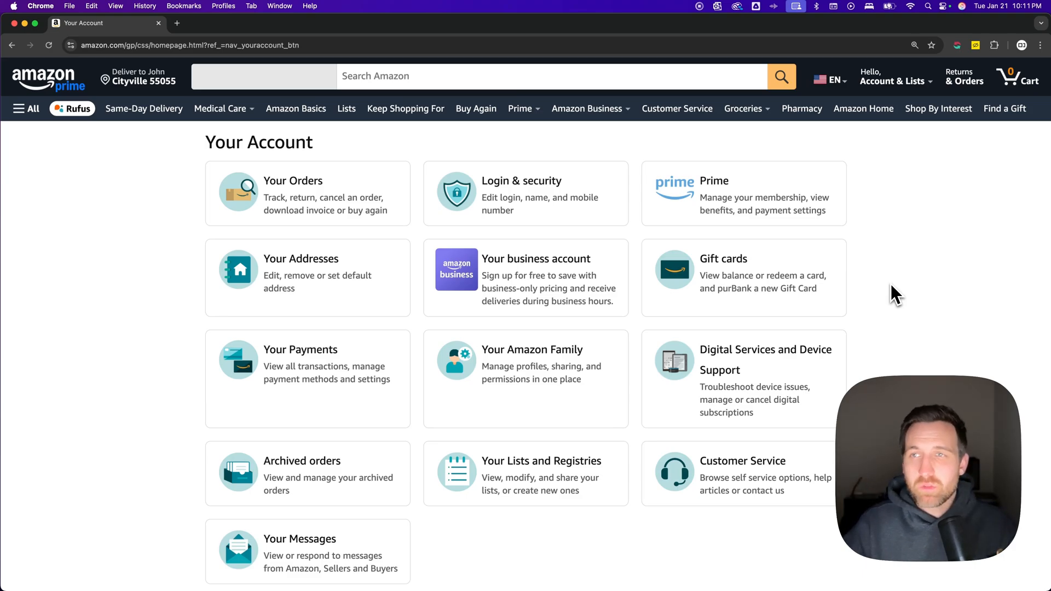
mouse_move(891, 287)
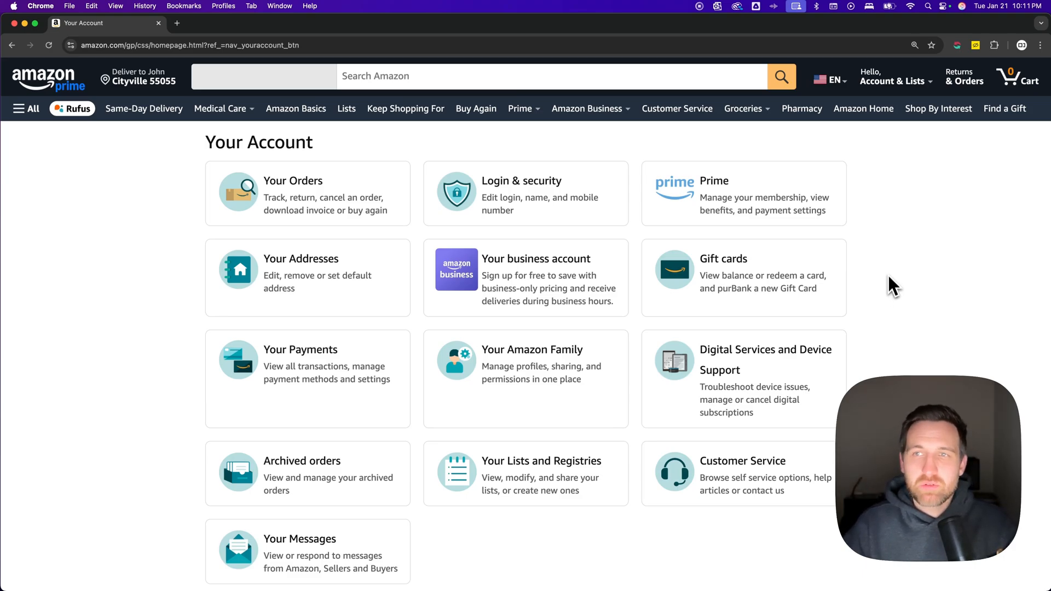
Step: Choose Browsing History from the Account & Lists menu
left_click(895, 76)
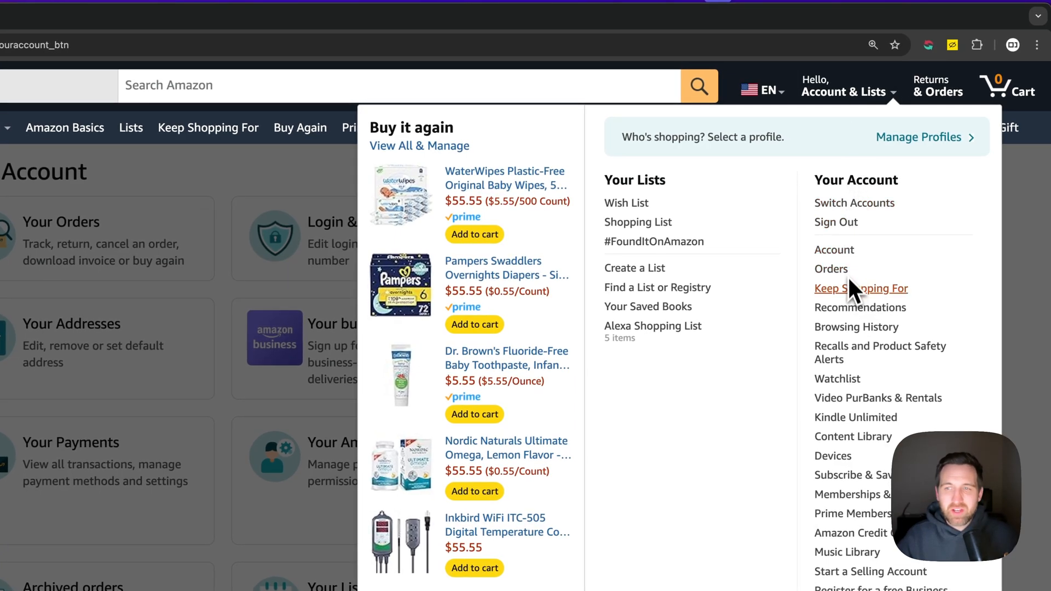
mouse_move(856, 327)
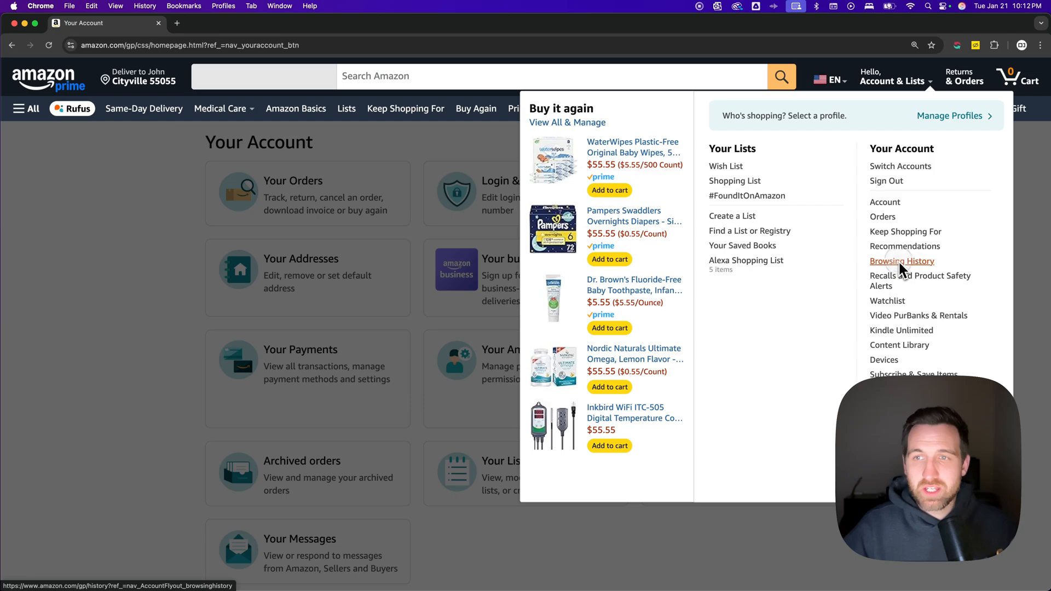
left_click(901, 260)
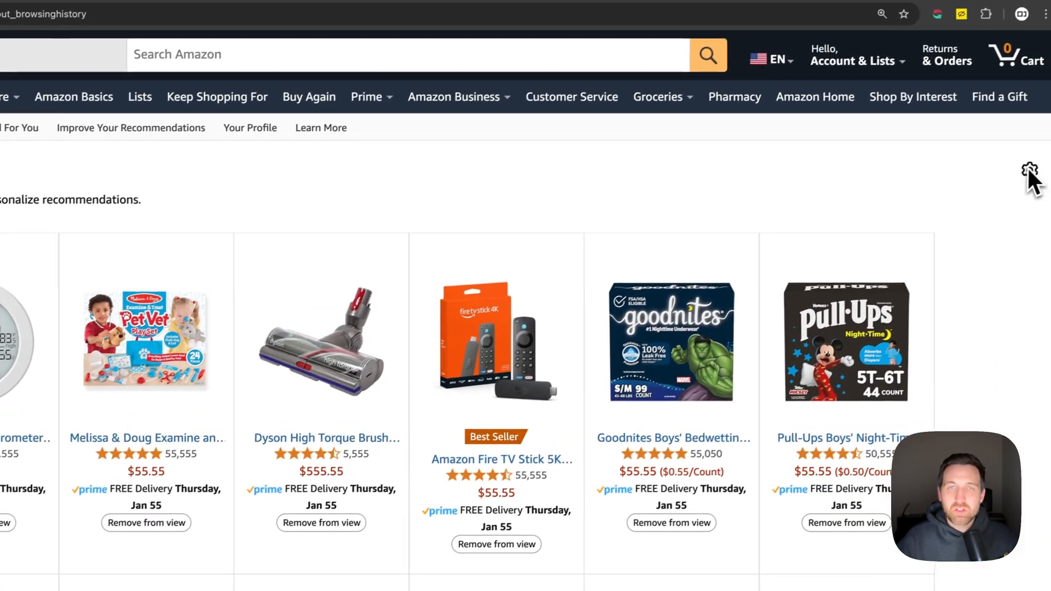
Step: Open the gear-icon settings showing remove-all-items and pause-history options
left_click(1029, 171)
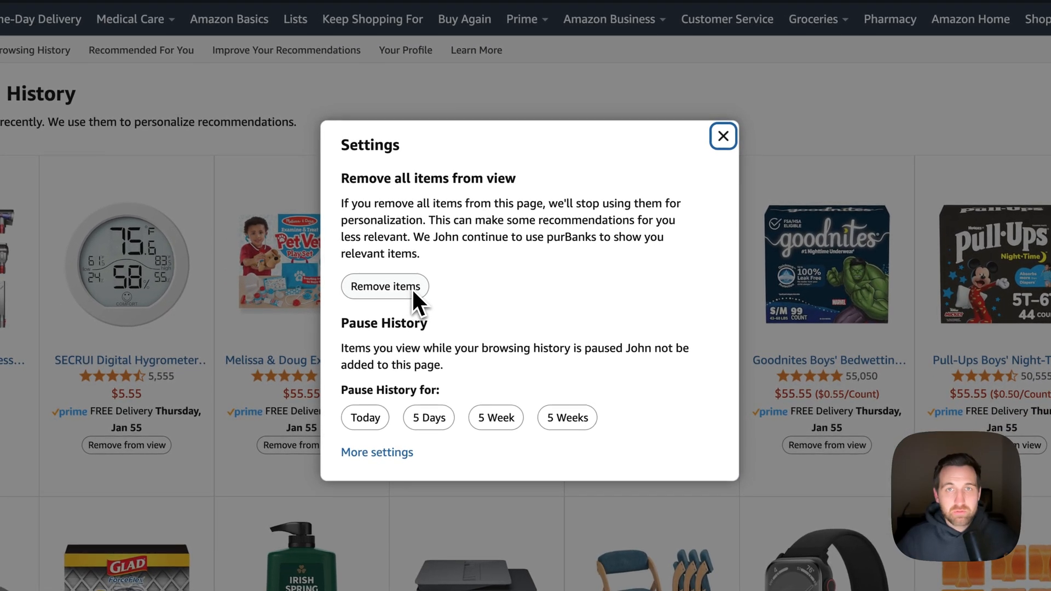
mouse_move(476, 432)
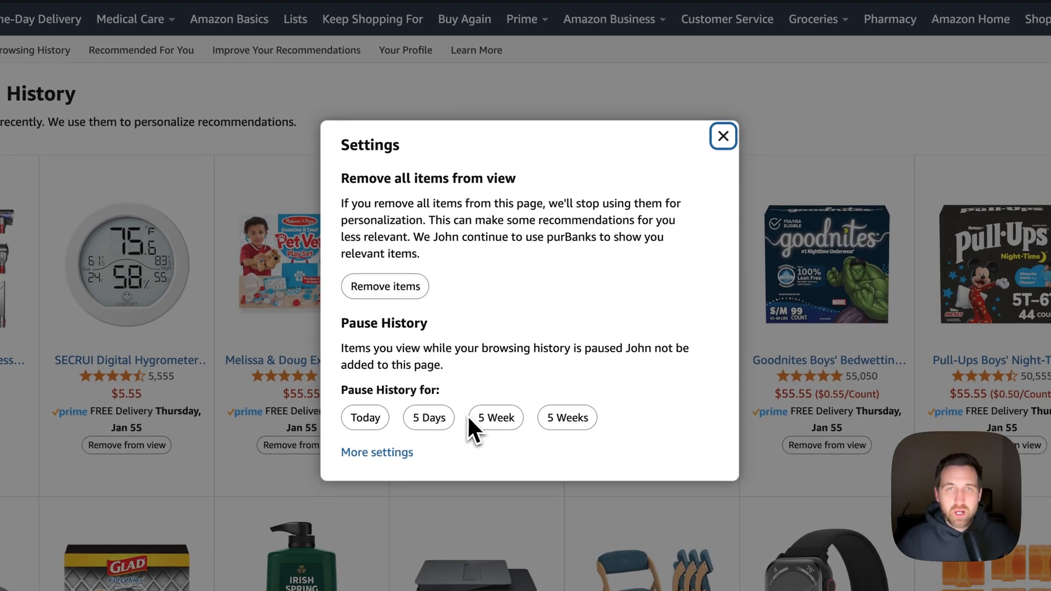
mouse_move(376, 451)
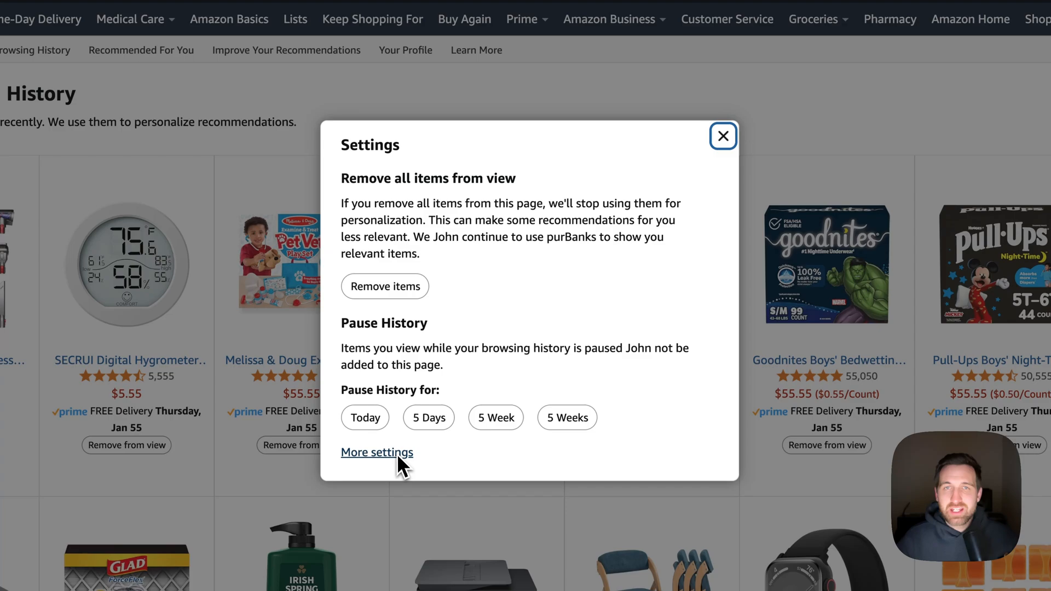
Step: Follow More settings to reveal the browsing history on/off toggle
left_click(376, 452)
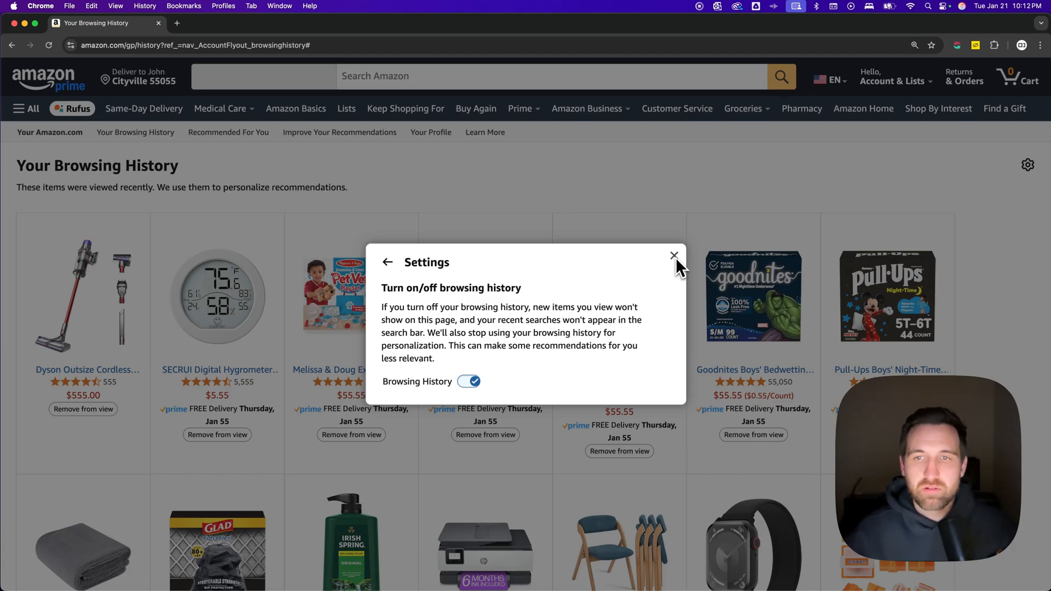
Step: Dismiss the Settings dialog, leaving browsing history turned on
left_click(675, 256)
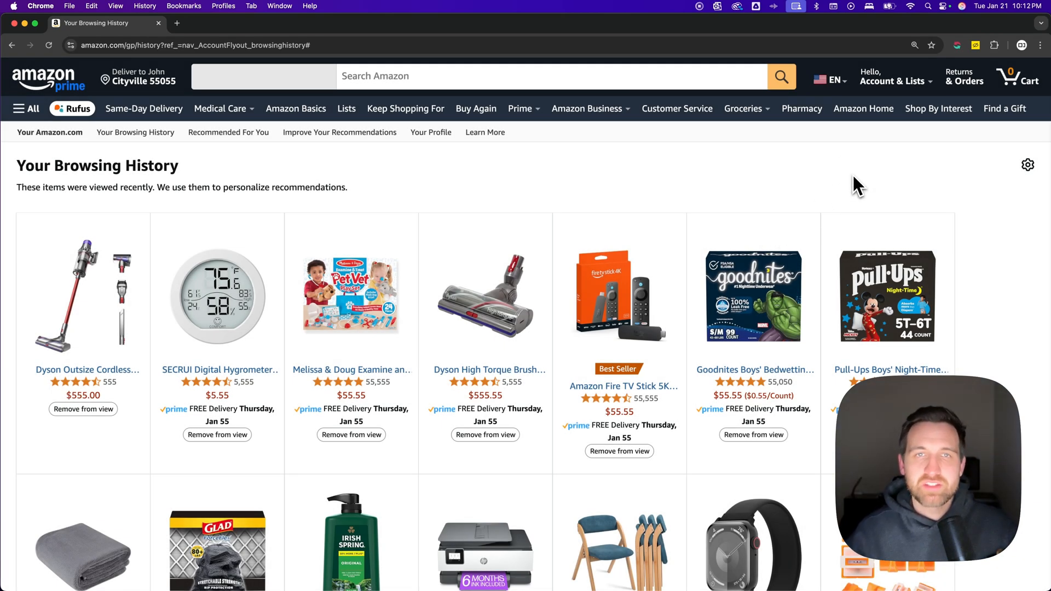